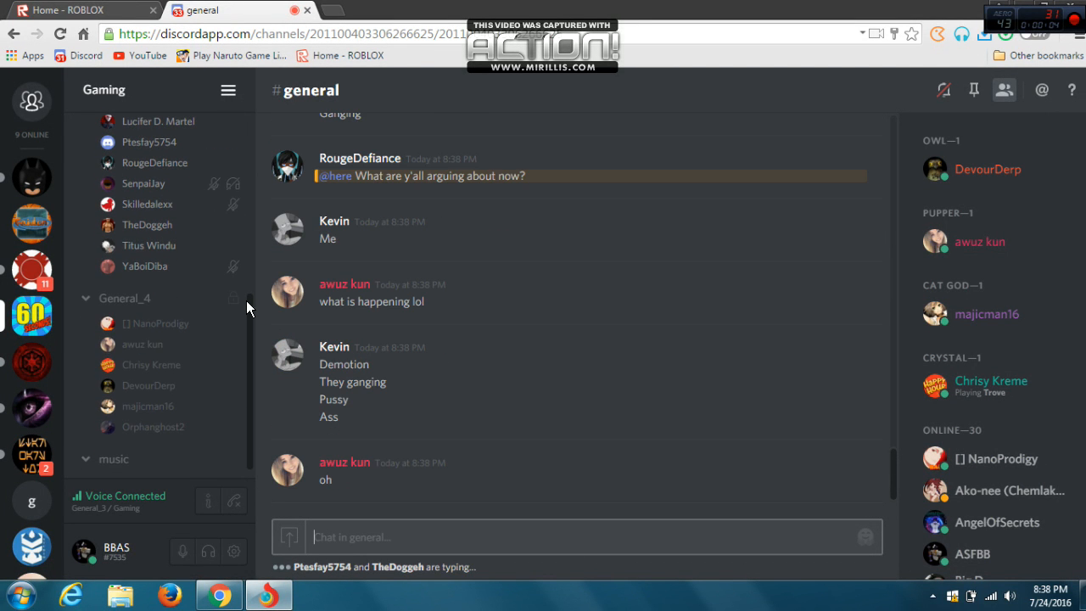
pyautogui.moveTo(258, 339)
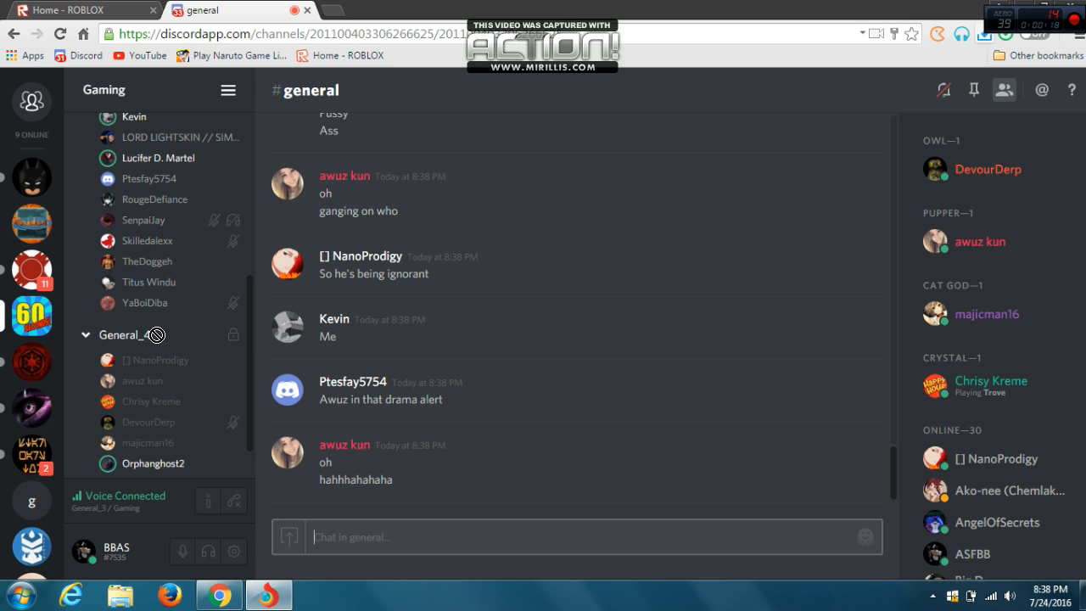
pyautogui.scroll(-3)
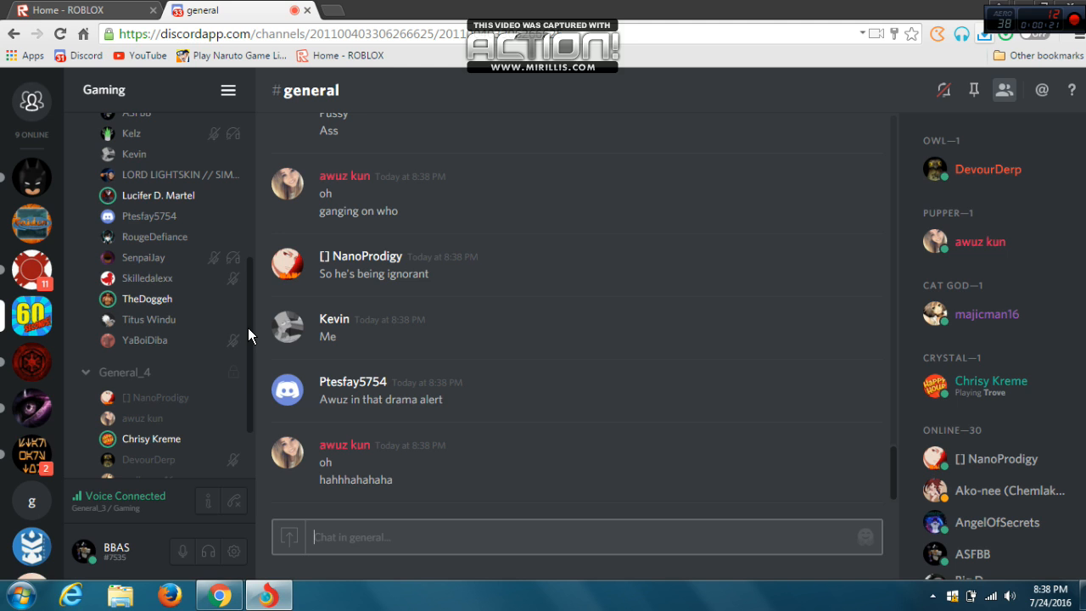
pyautogui.moveTo(251, 288)
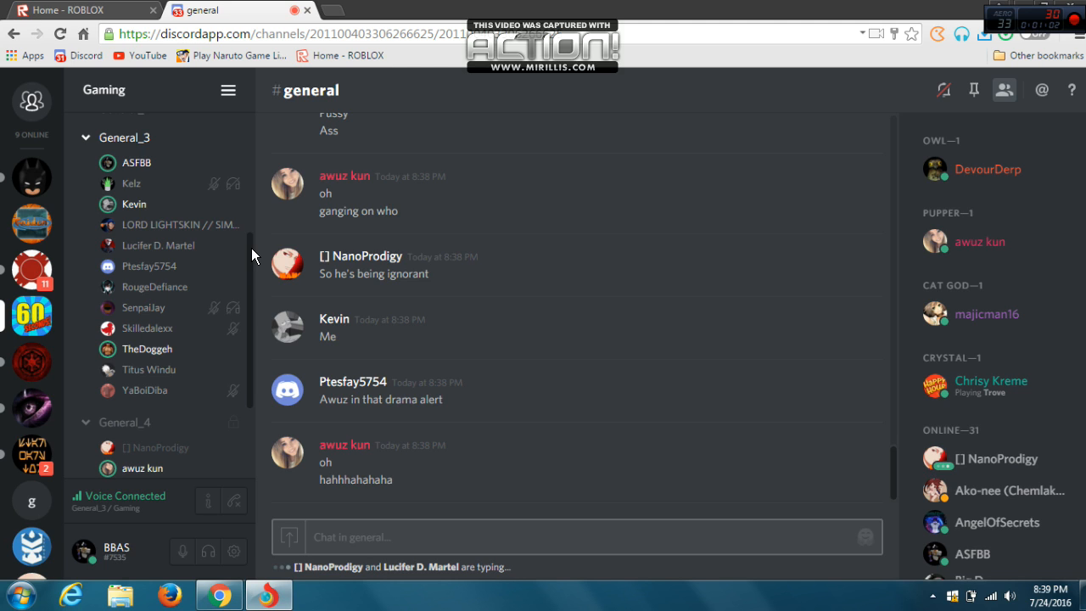
pyautogui.moveTo(264, 288)
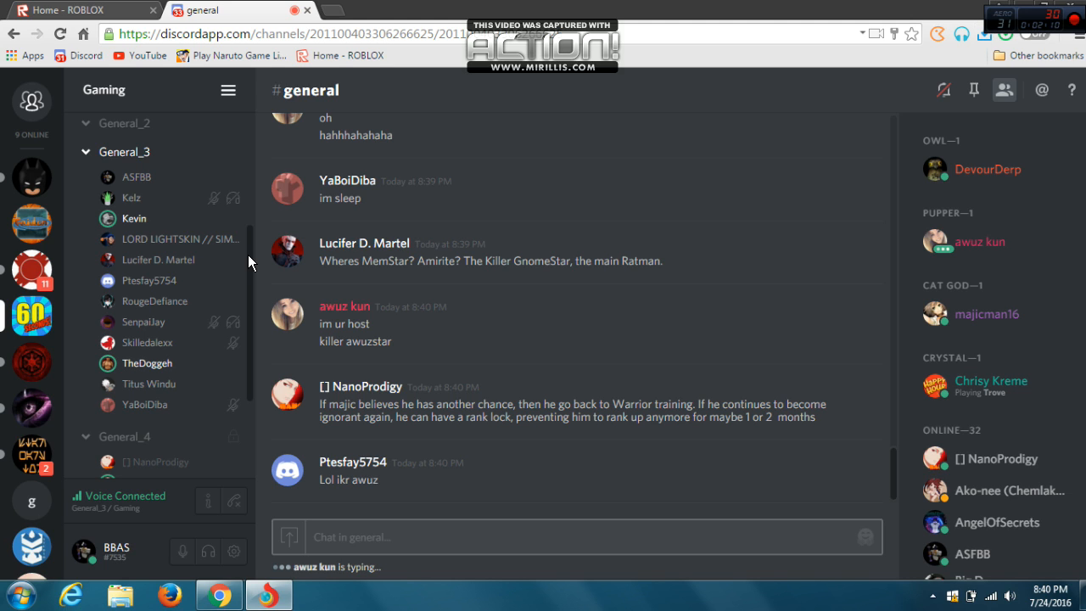
pyautogui.scroll(-3)
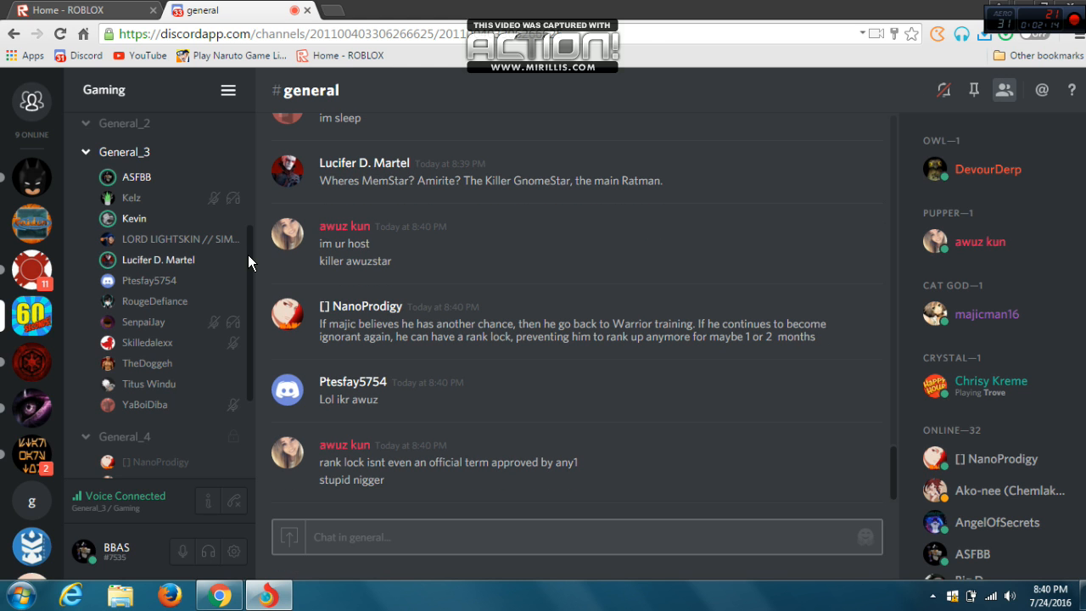
pyautogui.scroll(-3)
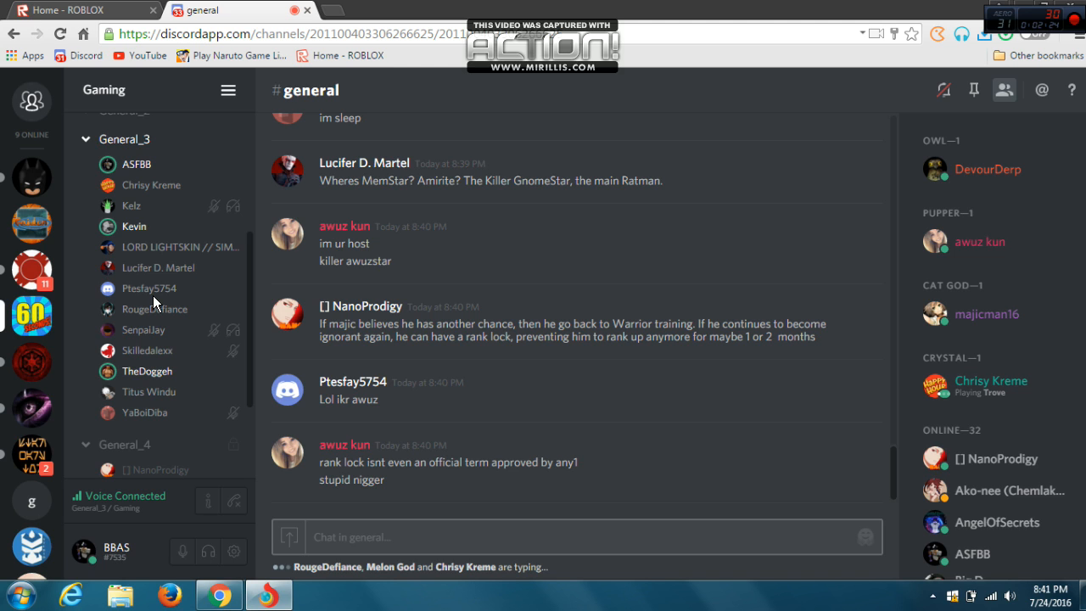
pyautogui.scroll(-3)
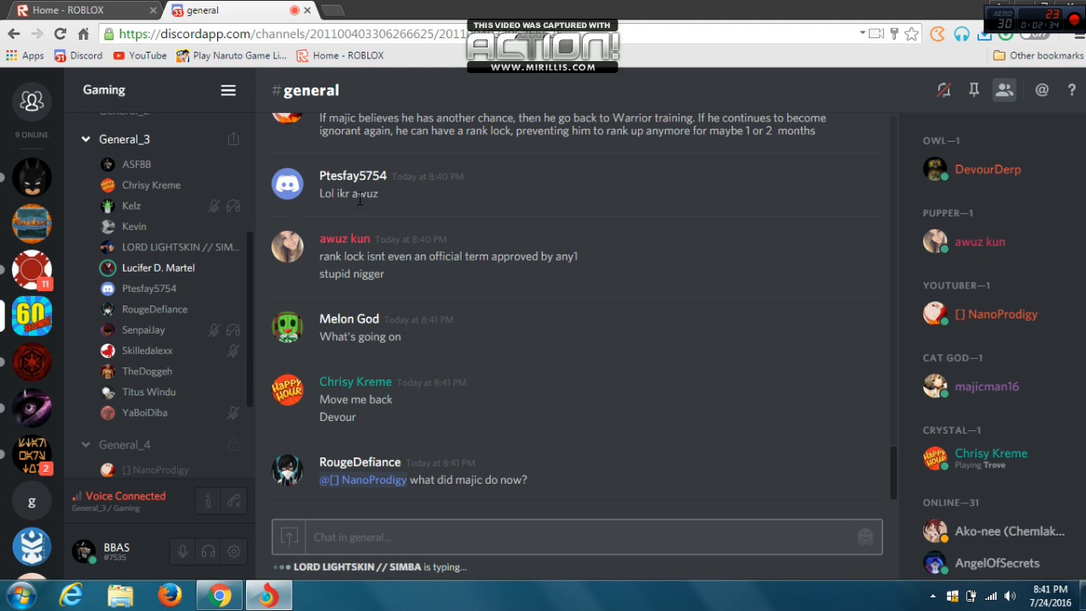